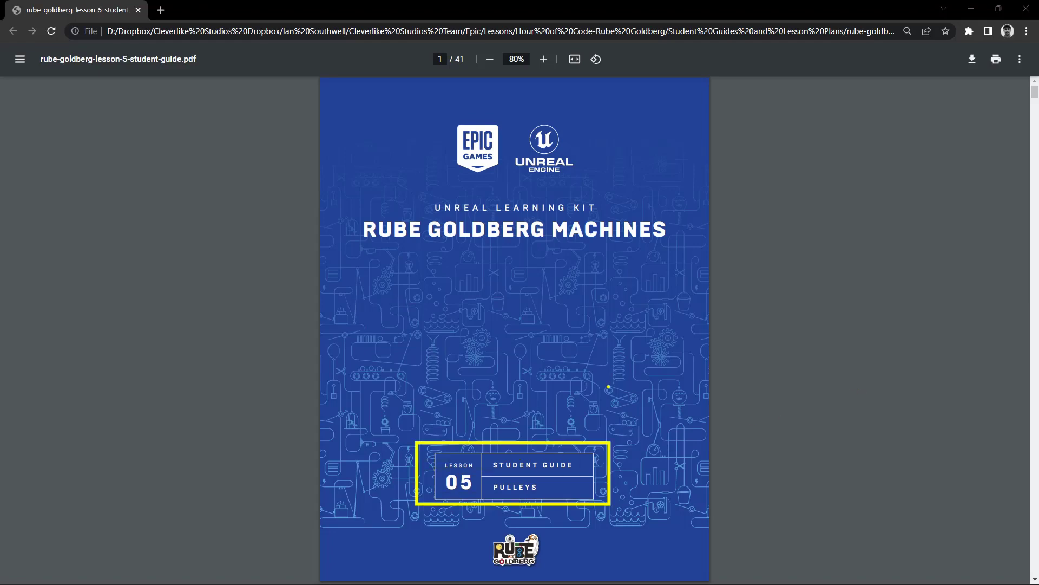
Scroll the student guide PDF down from the cover to the contents page
{"action": "scroll", "scroll_direction": "down", "scroll_amount": 3}
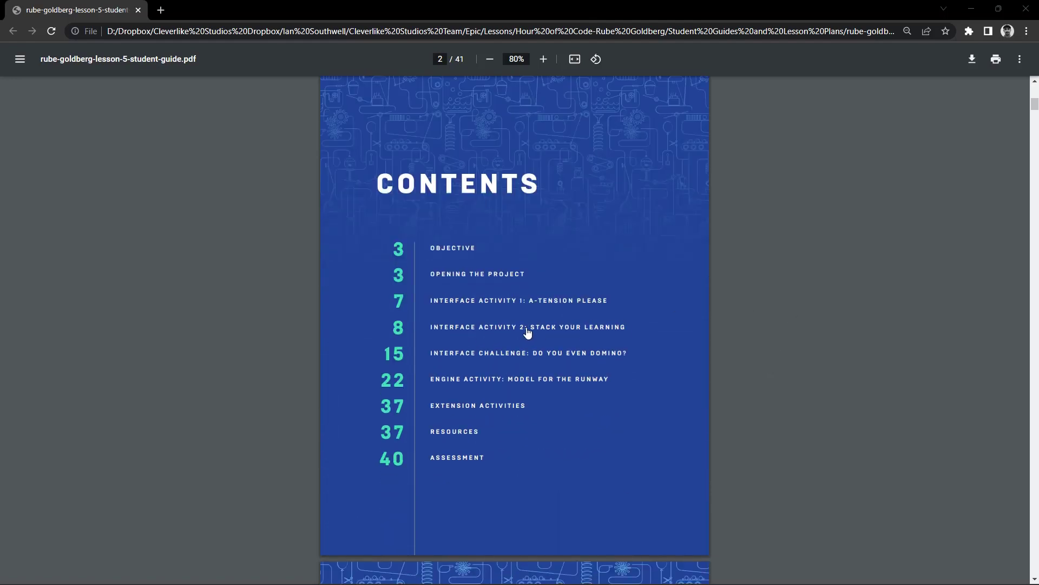
{"action": "mouse_move", "coordinate": [799, 324]}
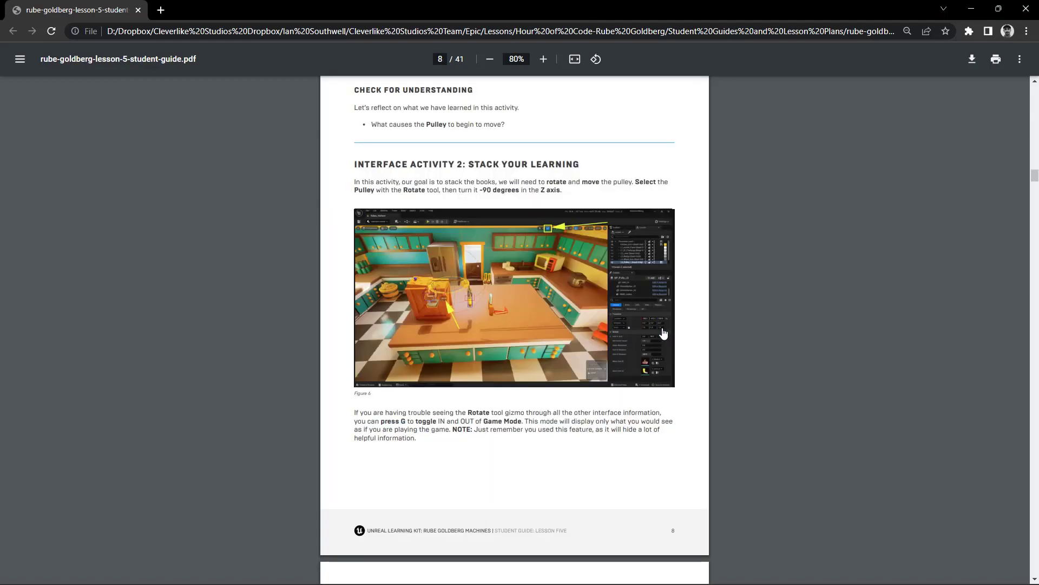
{"action": "mouse_move", "coordinate": [819, 334]}
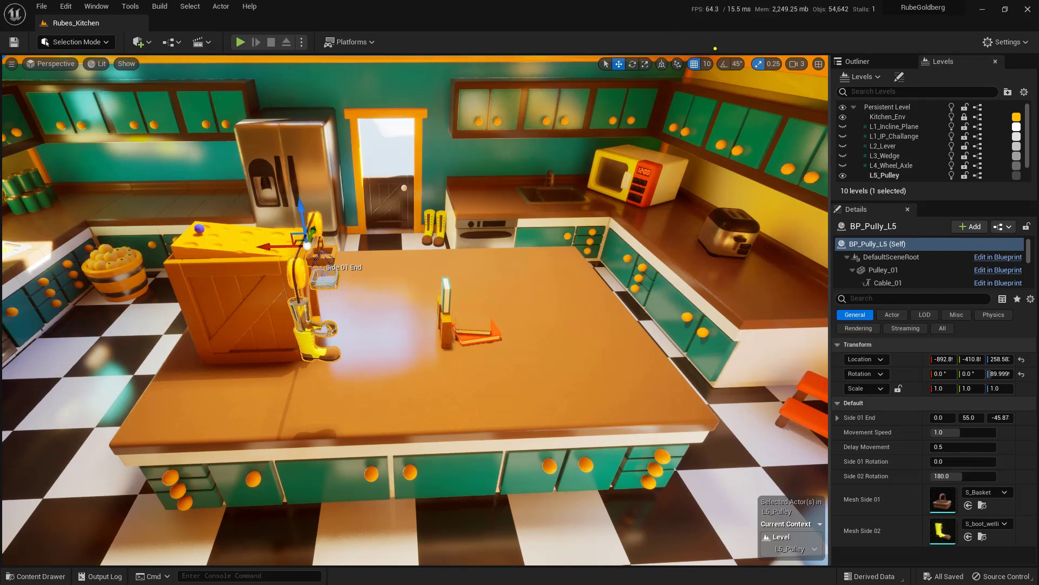
Enable 45° rotation snapping and switch to the Rotate tool for the pulley
{"action": "left_click", "coordinate": [731, 64]}
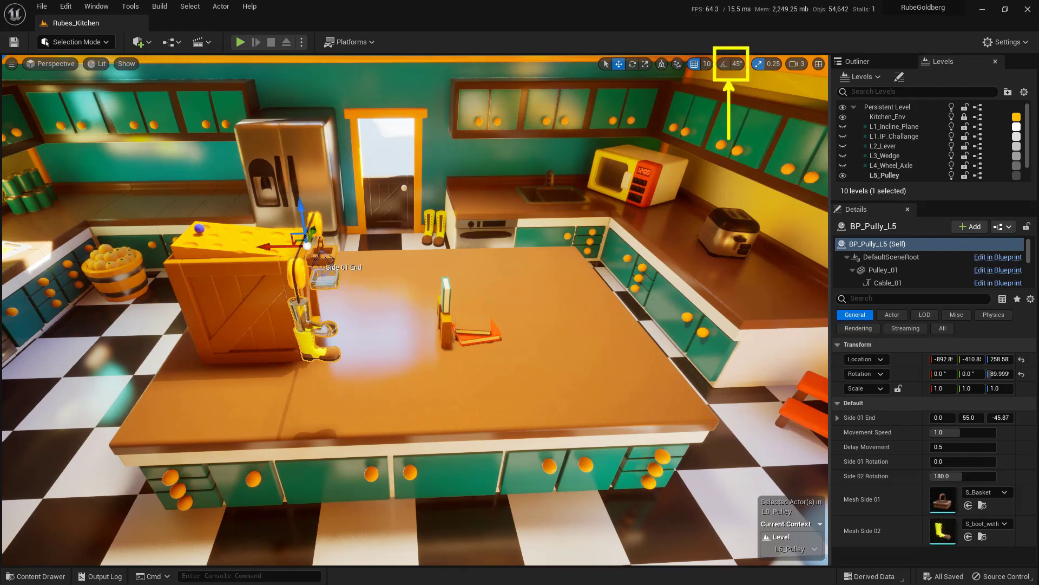
{"action": "left_click", "coordinate": [725, 63]}
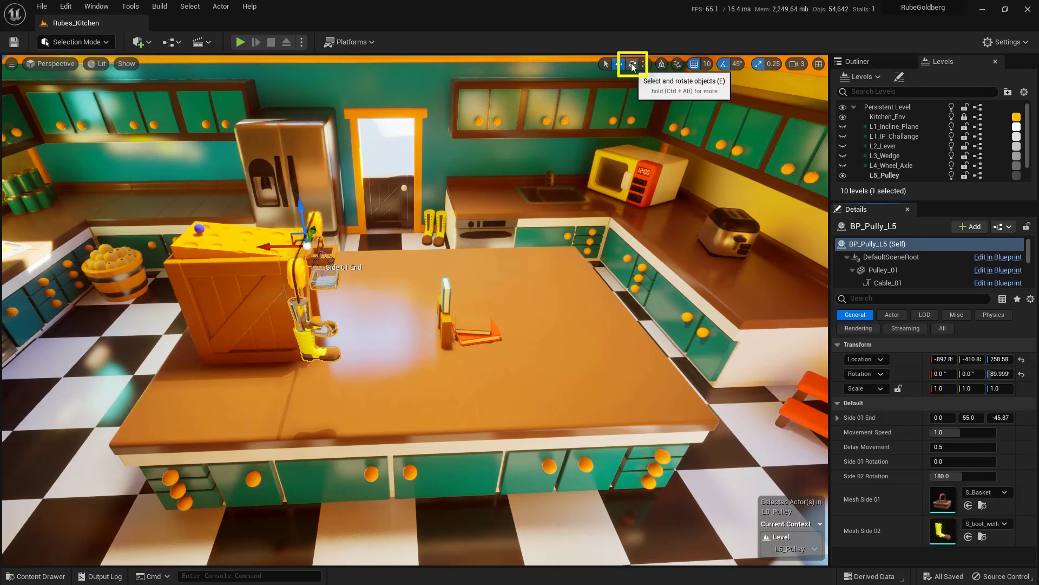
{"action": "left_click", "coordinate": [633, 64]}
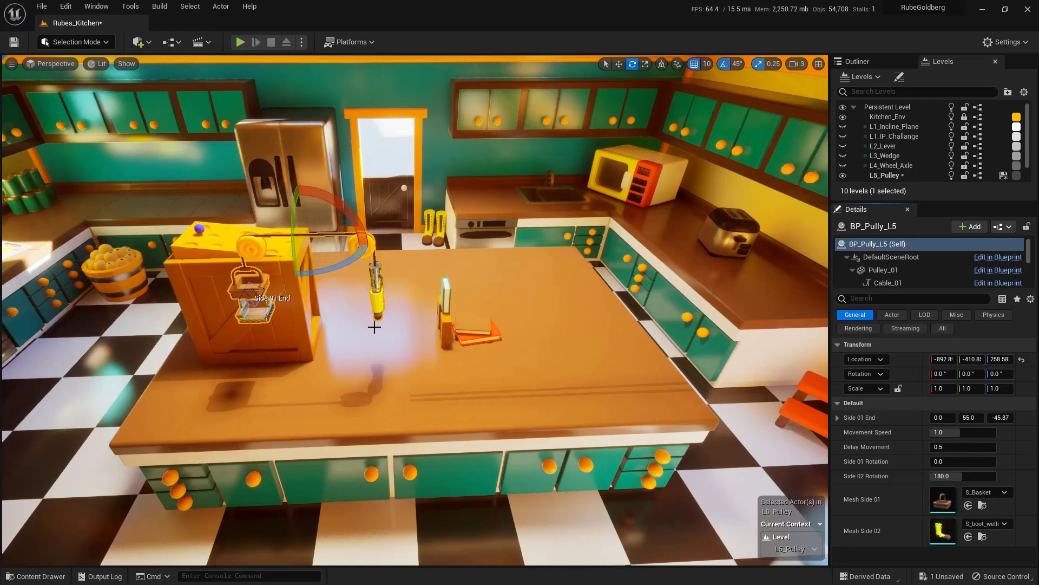
Switch back to the Move tool to reposition the pulley
{"action": "left_click", "coordinate": [618, 64]}
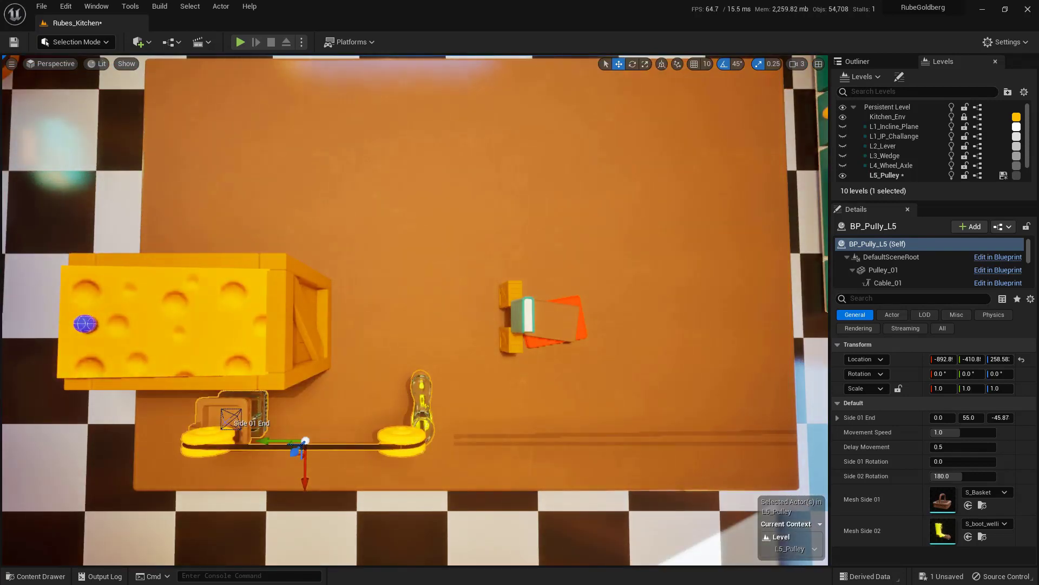
{"action": "mouse_move", "coordinate": [505, 391]}
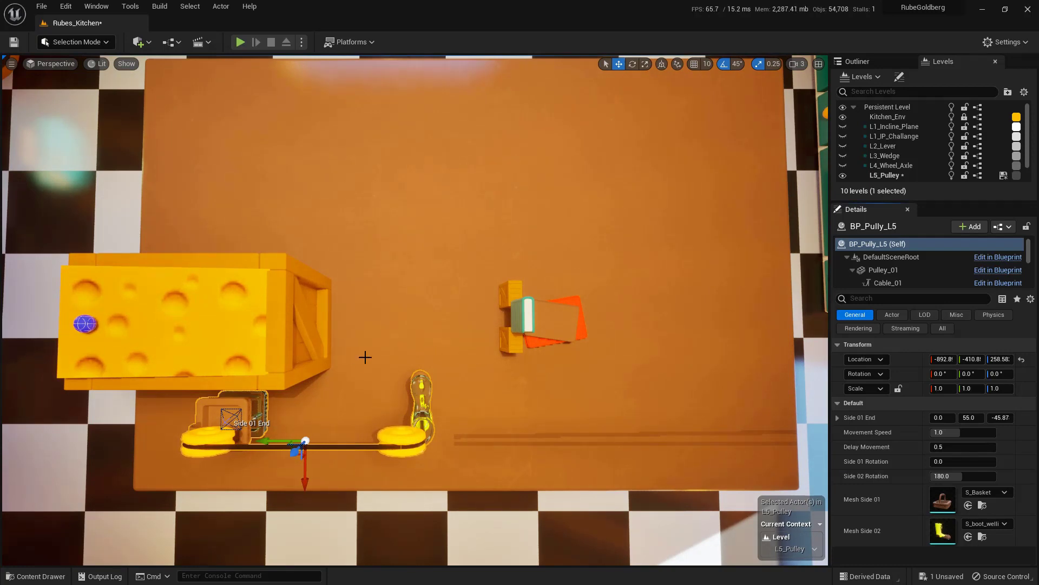
{"action": "mouse_move", "coordinate": [275, 439]}
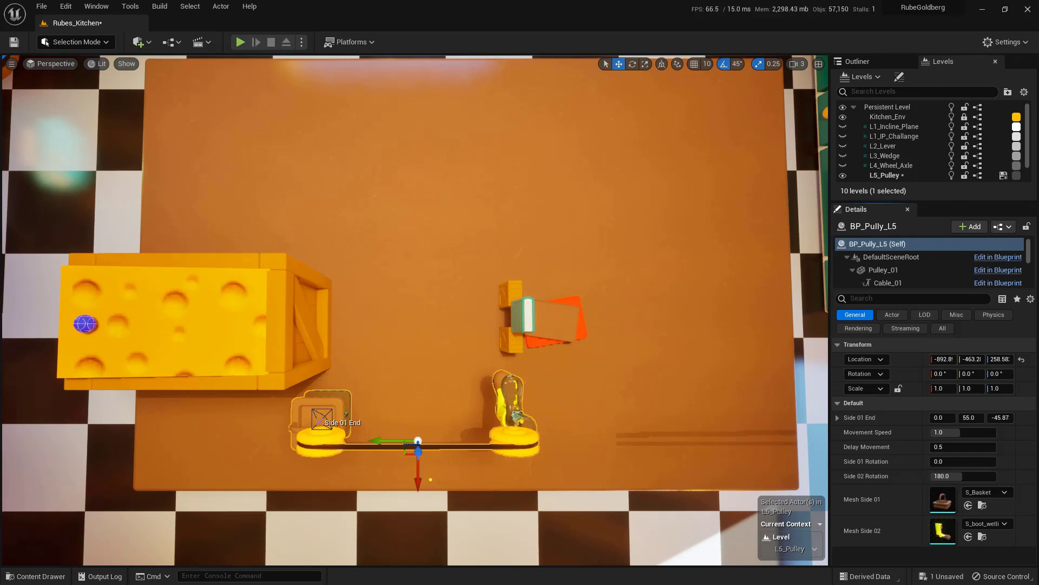
{"action": "mouse_move", "coordinate": [438, 482]}
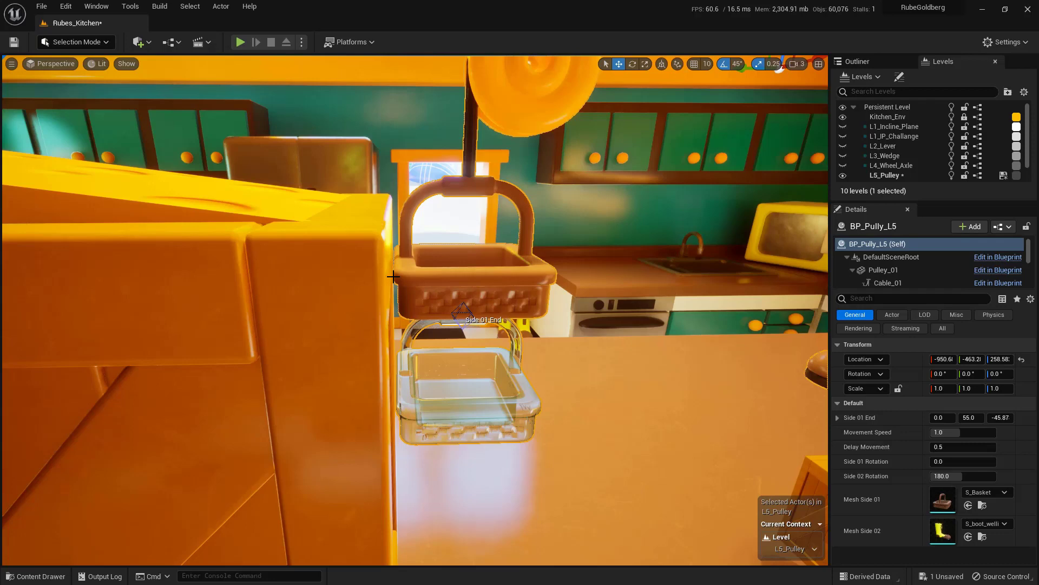
{"action": "mouse_move", "coordinate": [396, 249]}
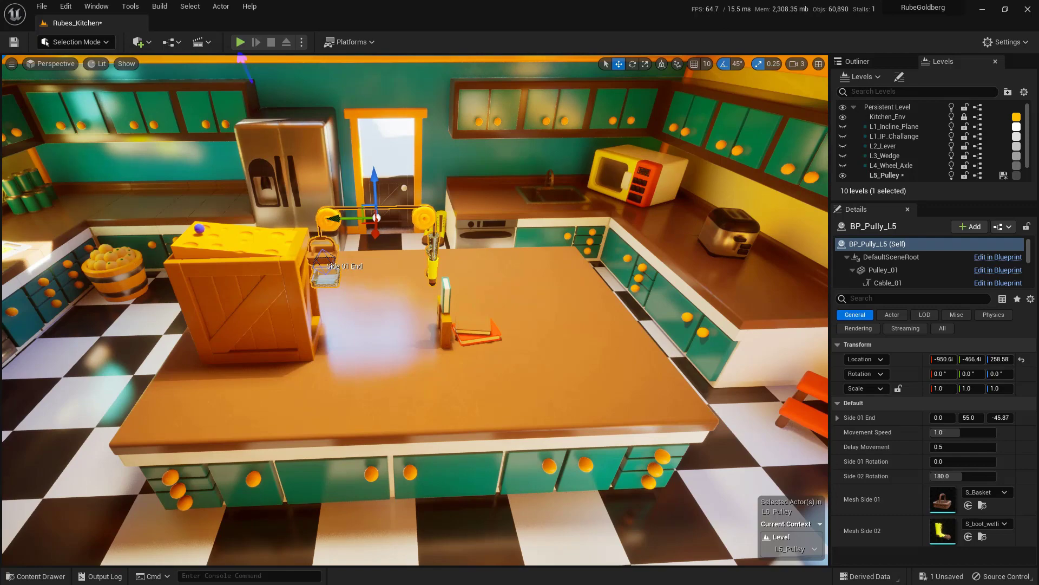
{"action": "mouse_move", "coordinate": [240, 42]}
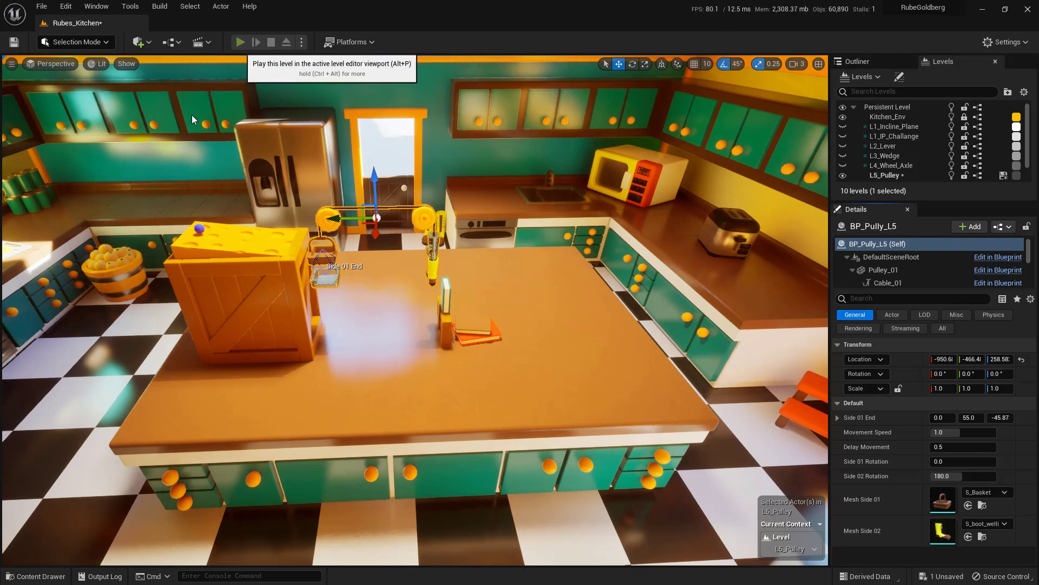
{"action": "left_click", "coordinate": [241, 41]}
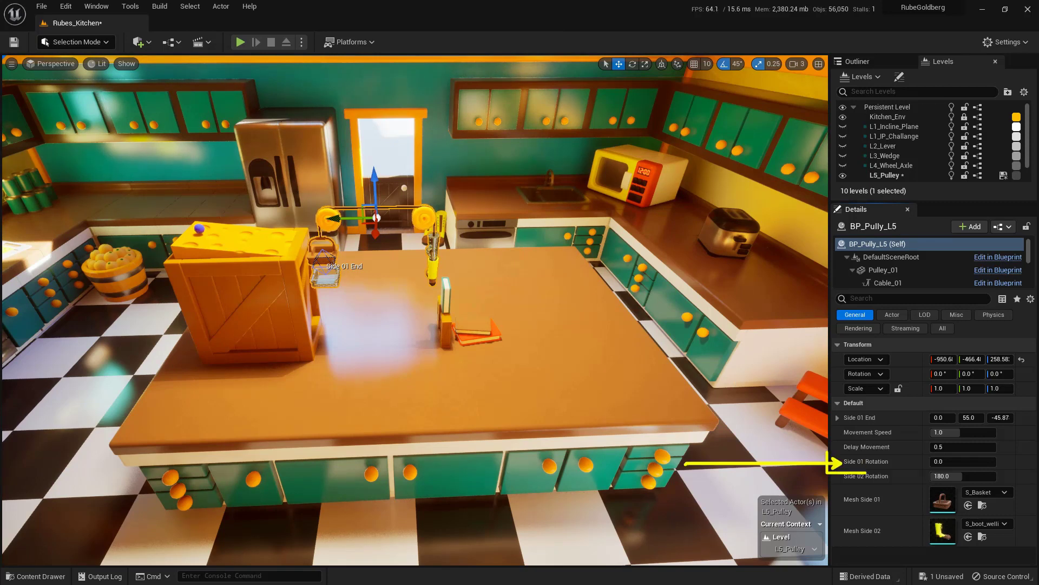
Set BP_Pully_L5's Side 01 Rotation to 90.0 in the Details panel
{"action": "left_click", "coordinate": [962, 461]}
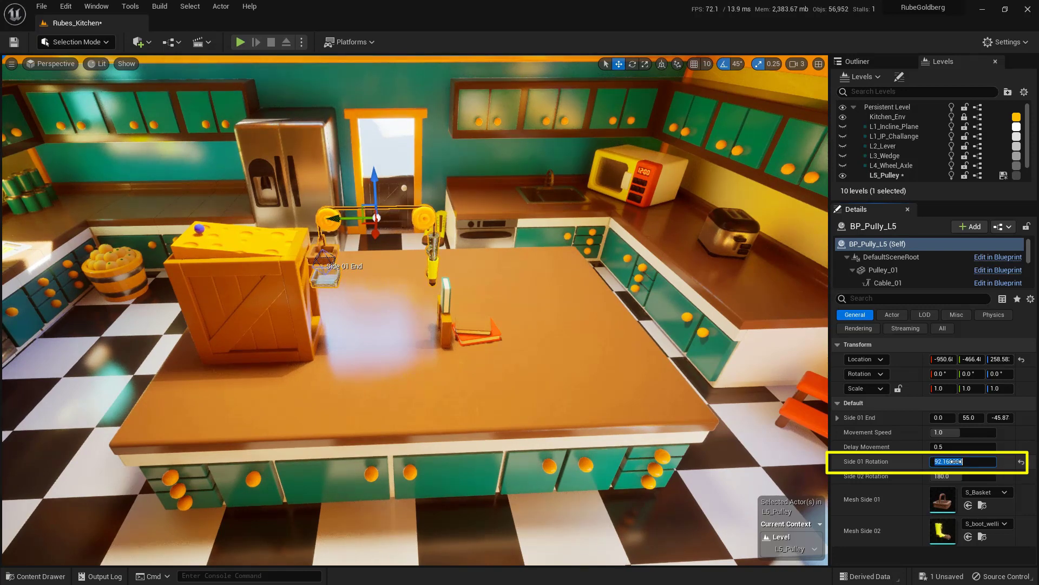
{"action": "type", "text": "90.0"}
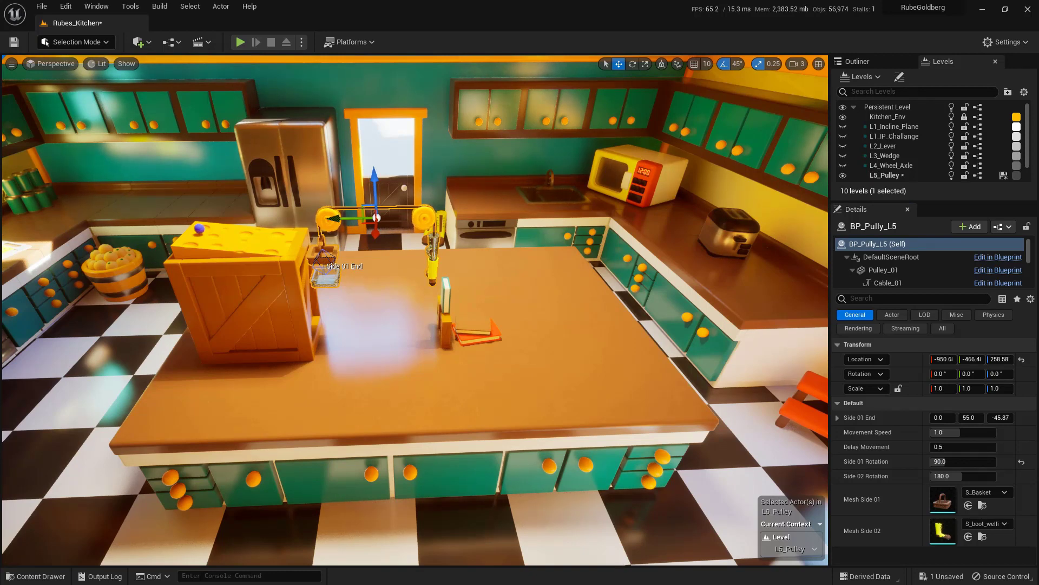
Set BP_Pully_L5's Side 02 Rotation to 270.0 in the Details panel
{"action": "left_click", "coordinate": [963, 476]}
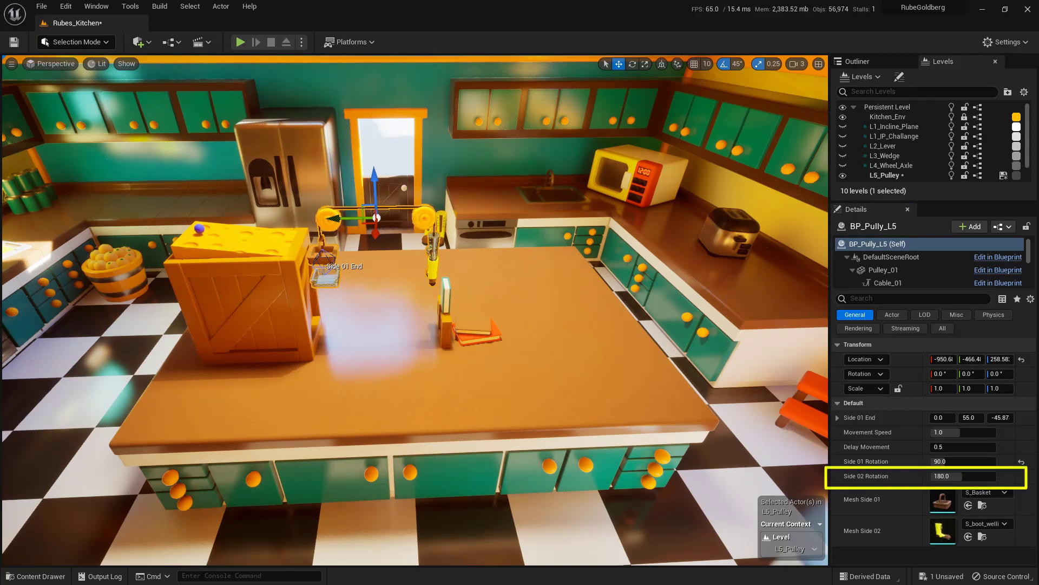
{"action": "mouse_move", "coordinate": [876, 475]}
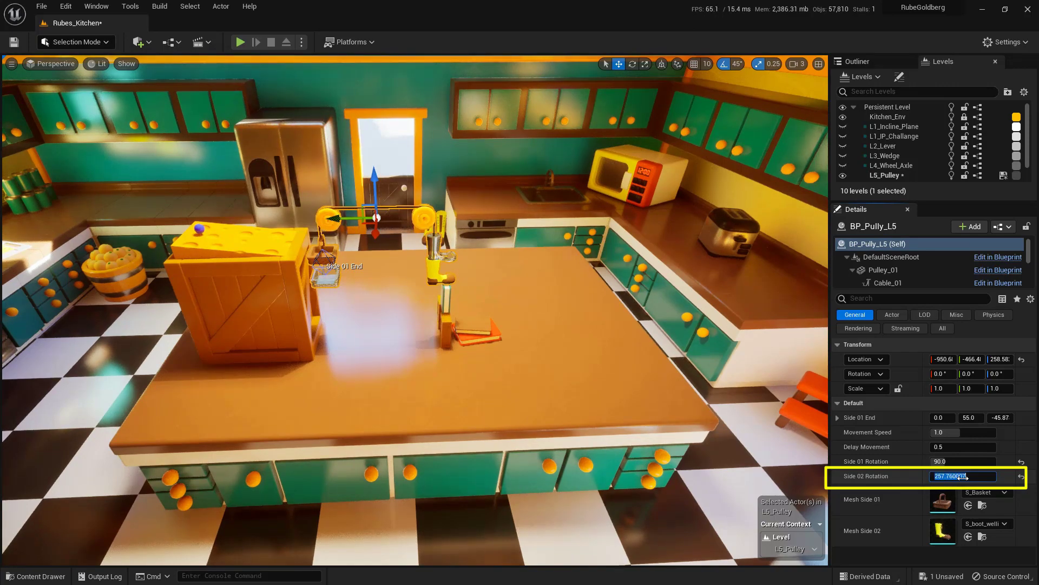
{"action": "type", "text": "270.0"}
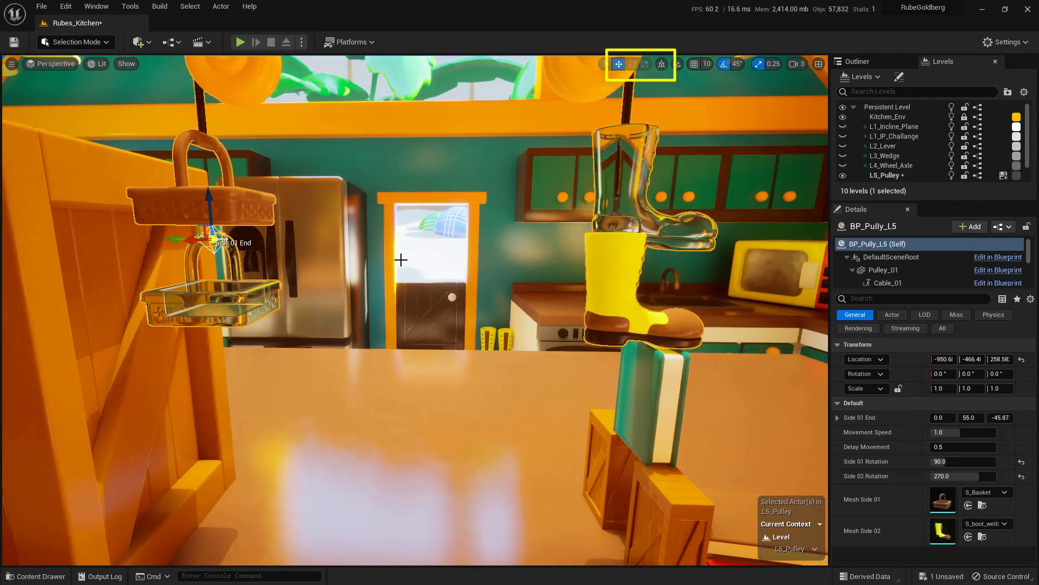
{"action": "mouse_move", "coordinate": [618, 63]}
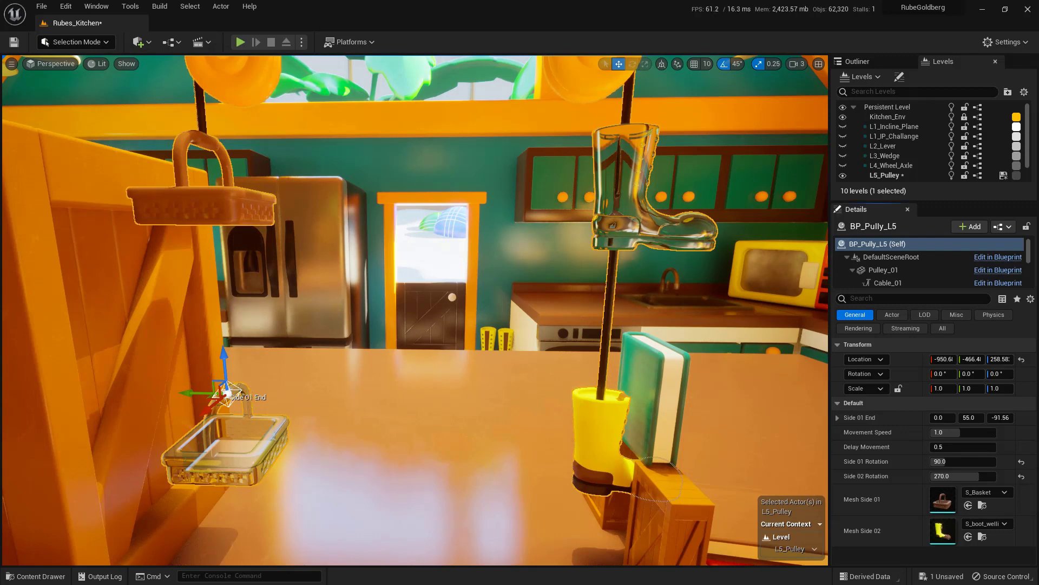
{"action": "mouse_move", "coordinate": [556, 481]}
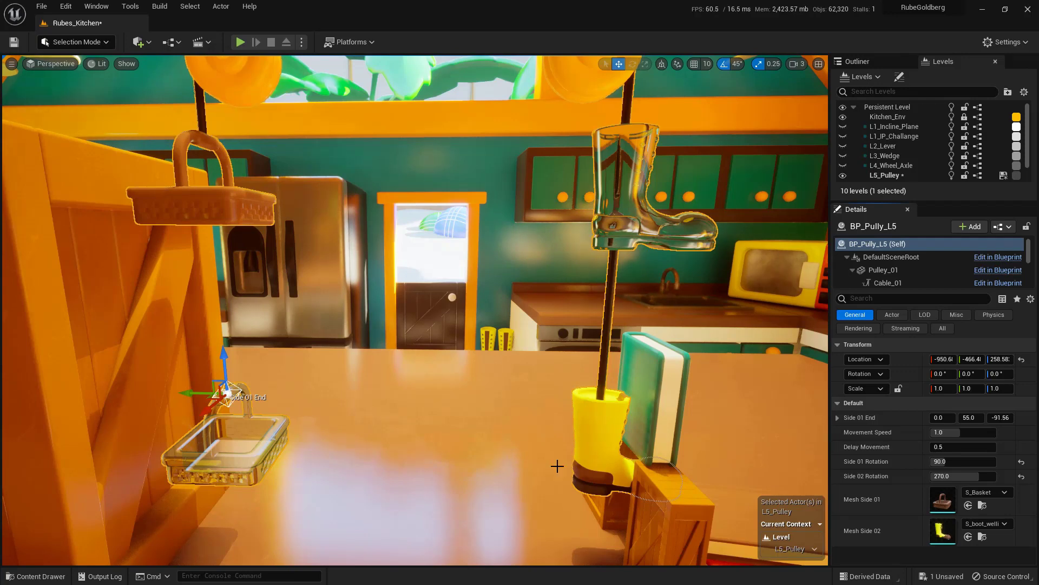
{"action": "mouse_move", "coordinate": [619, 523]}
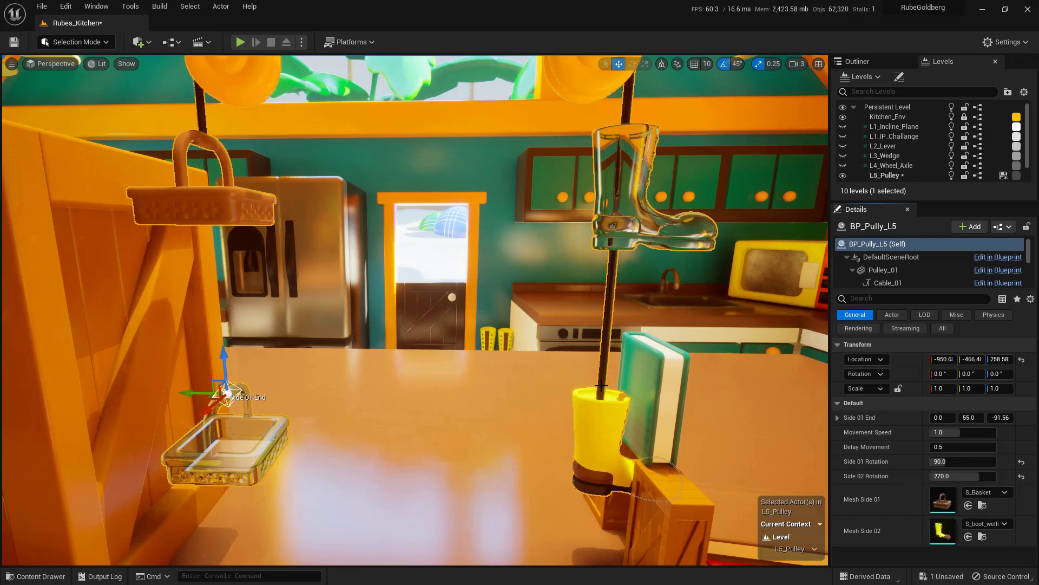
{"action": "mouse_move", "coordinate": [554, 289]}
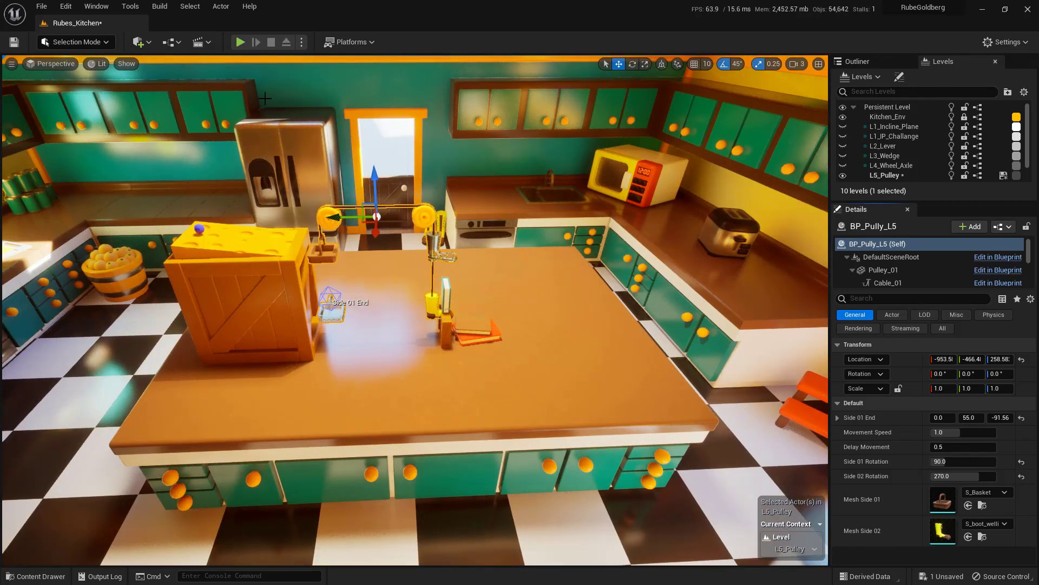
Start a Play session of the kitchen level from the toolbar
{"action": "left_click", "coordinate": [240, 42]}
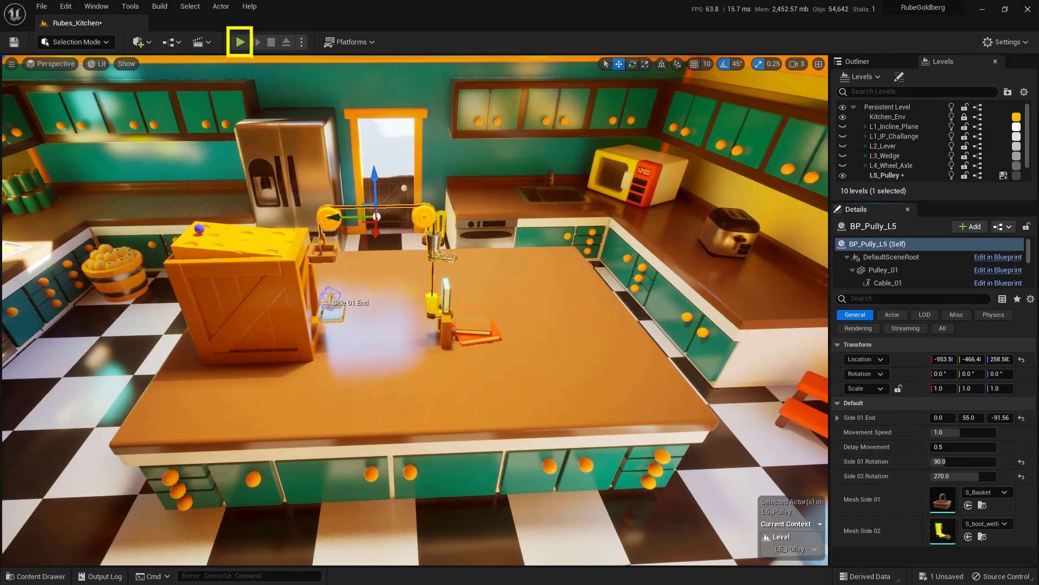
{"action": "left_click", "coordinate": [240, 42]}
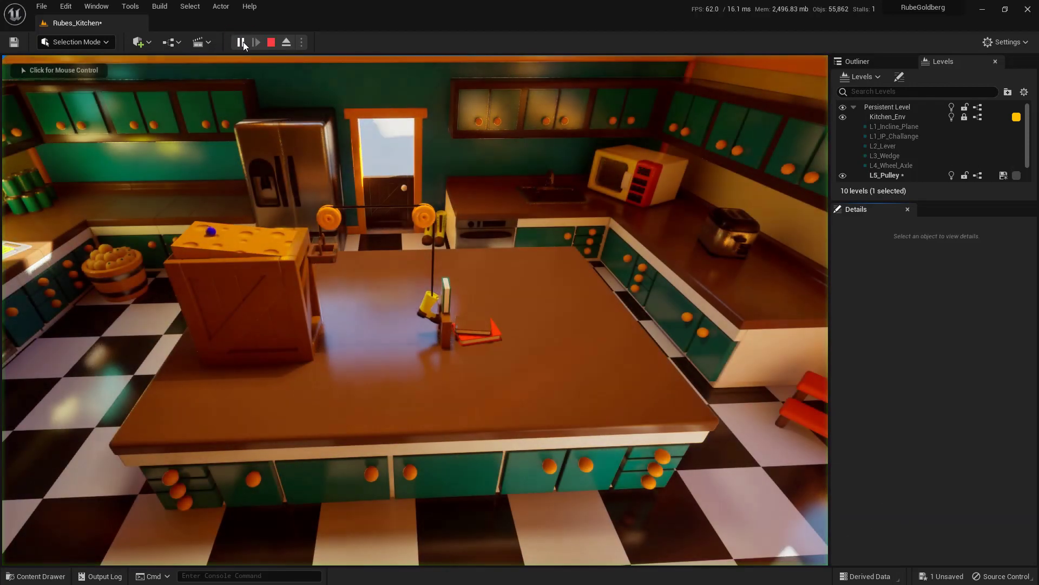